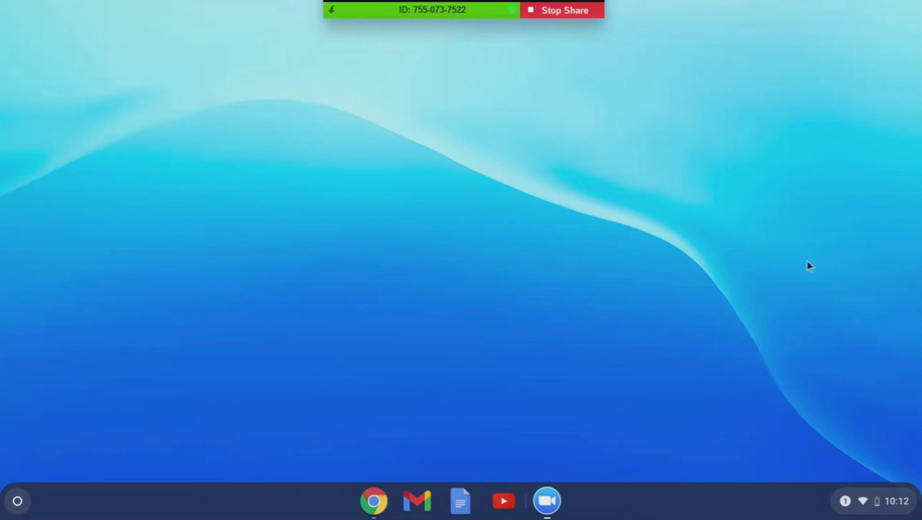
mouse_move(383, 396)
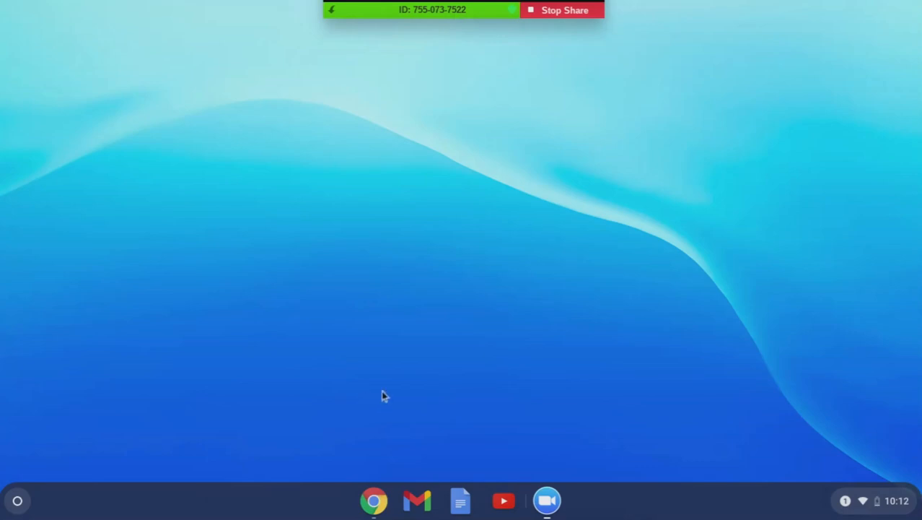
mouse_move(36, 393)
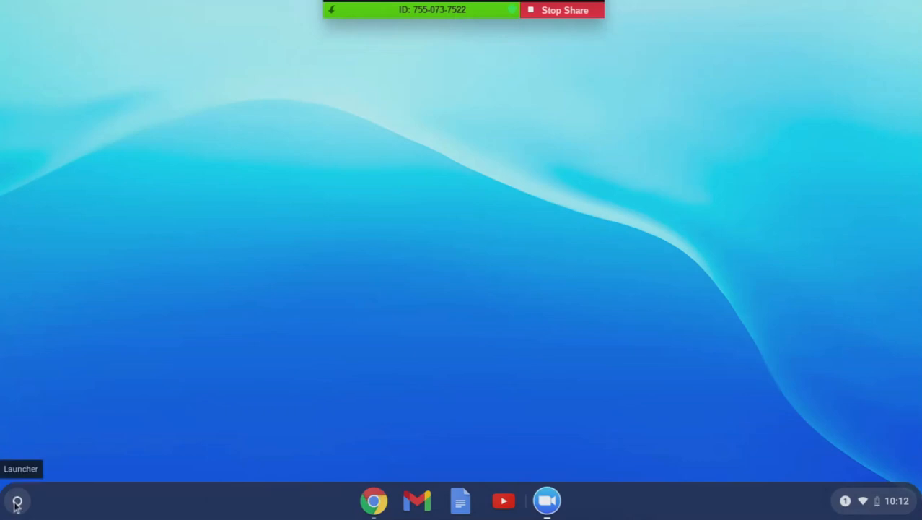
Step: Open the Text app and type <html> on the first line of test.html
click(16, 500)
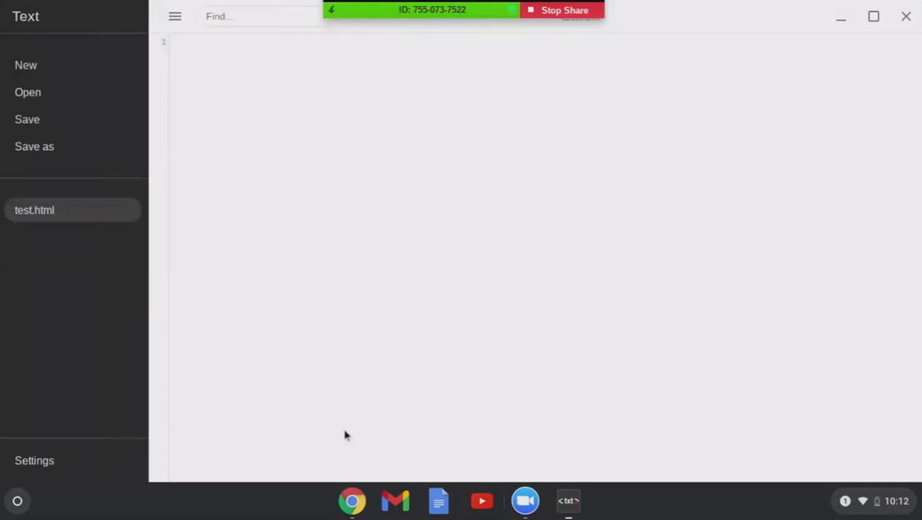
mouse_move(341, 433)
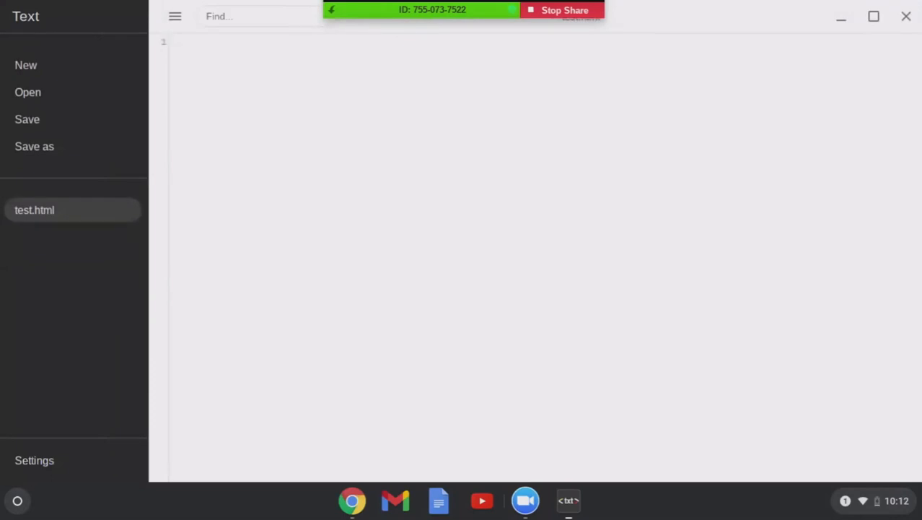
text(<html>)
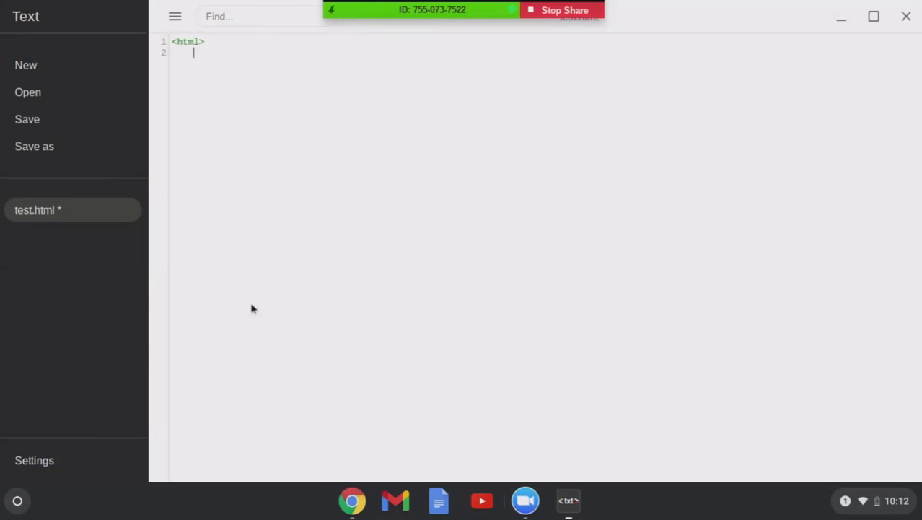
Step: Raise the editor font size from 14 through 20 to 25 in Settings
click(34, 460)
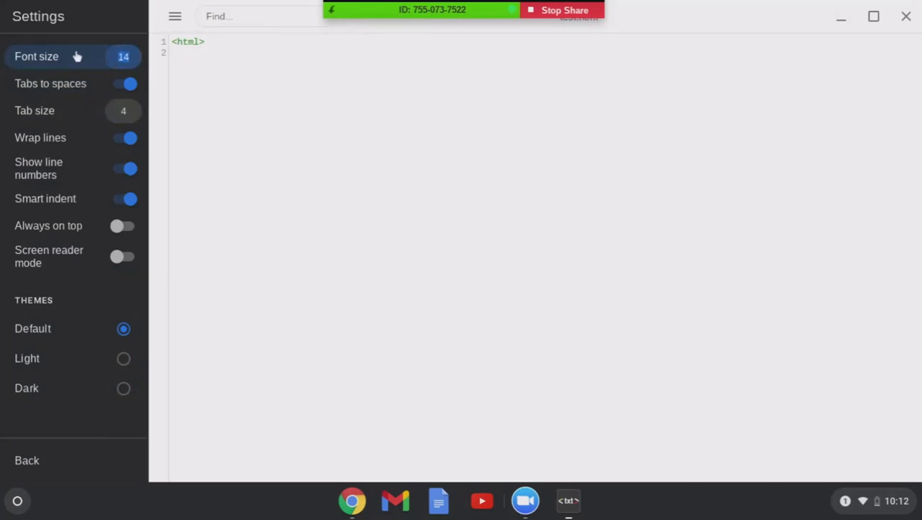
click(123, 56)
text(20)
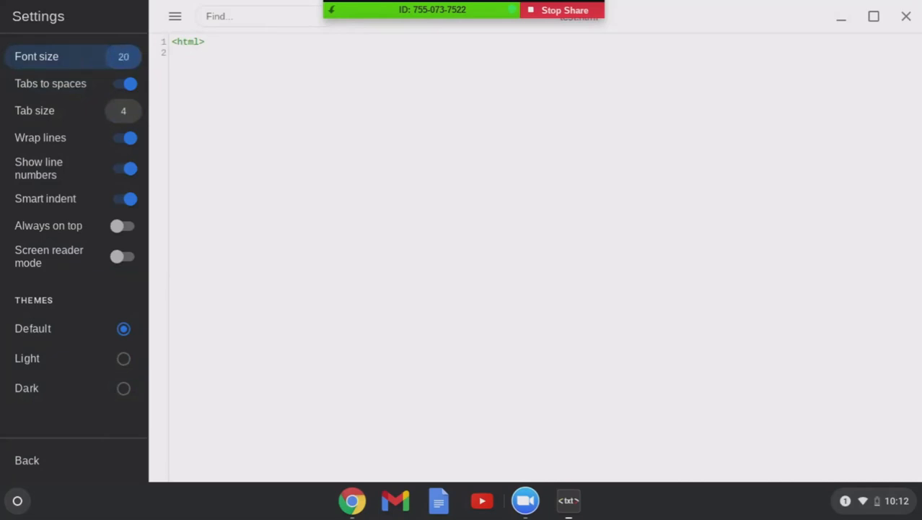
click(123, 56)
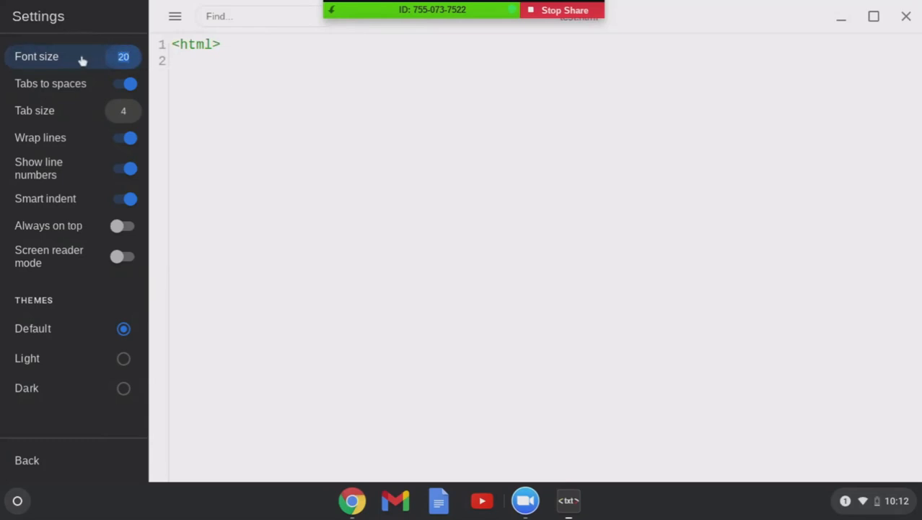
click(123, 56)
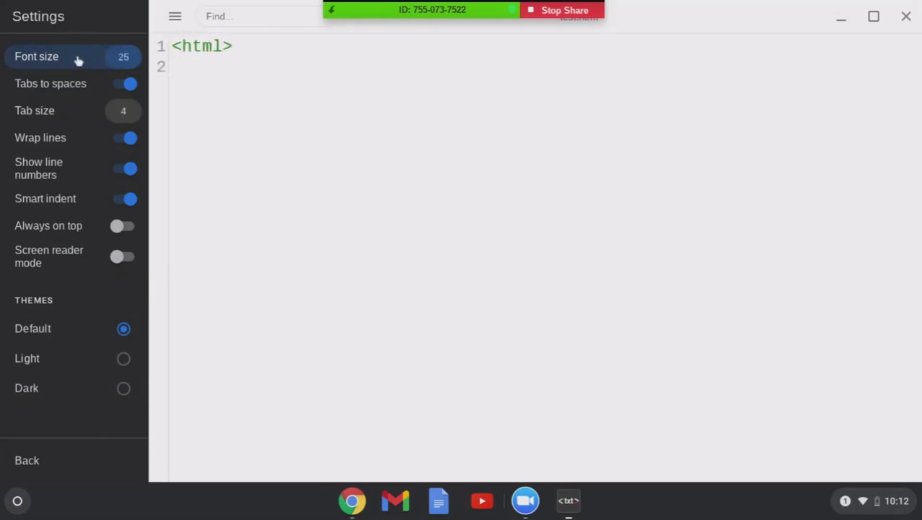
mouse_move(234, 94)
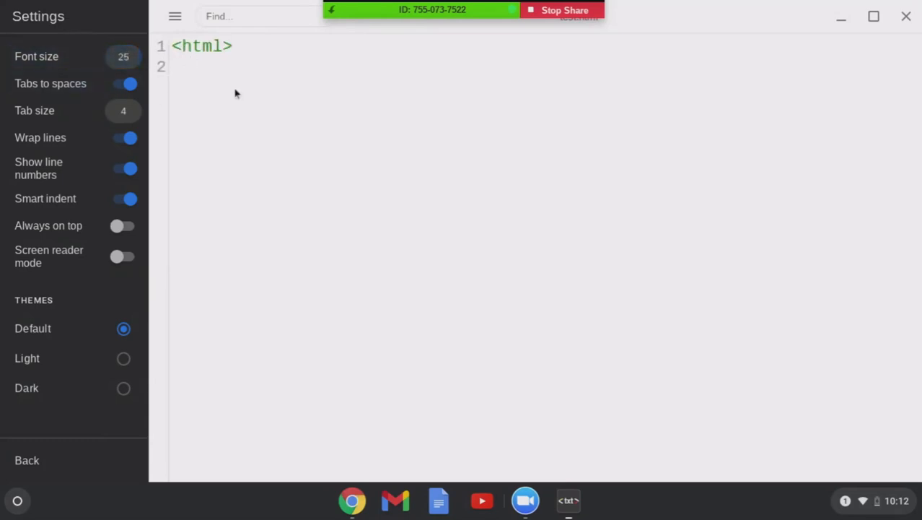
mouse_move(223, 131)
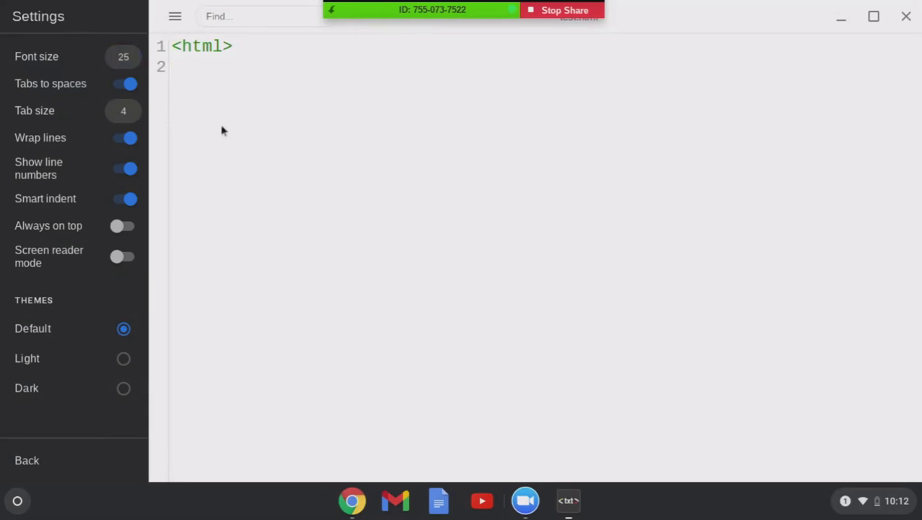
Step: Add <body>, 'Welcome to my page', </body> and </html> on lines 2–5
text(<b)
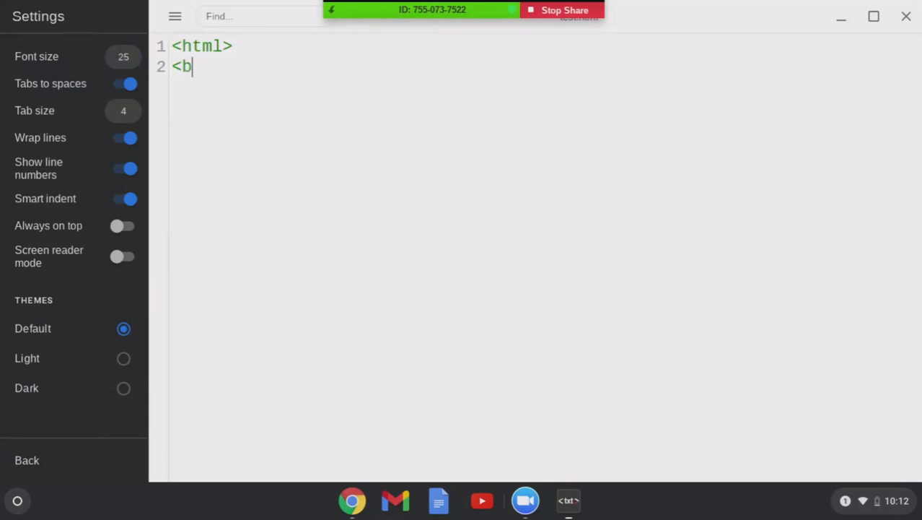
text(ody>)
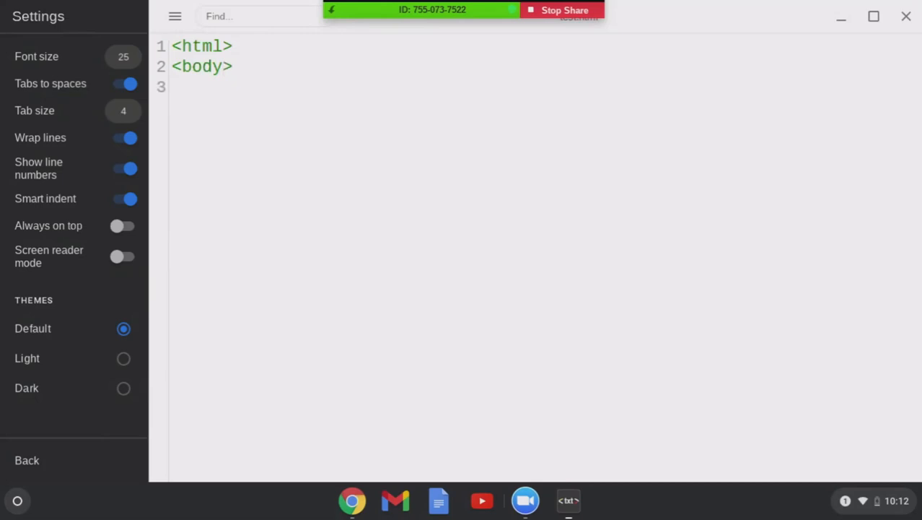
text(Welc)
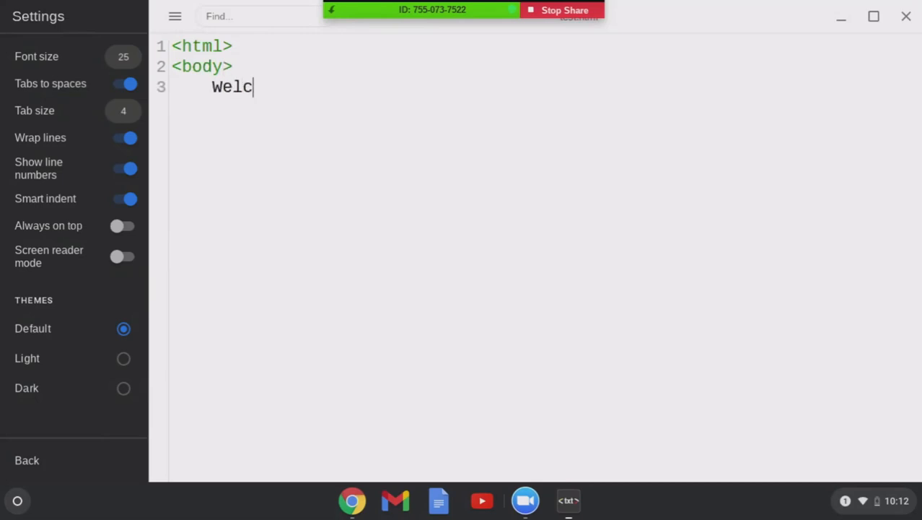
text(ome to my pag)
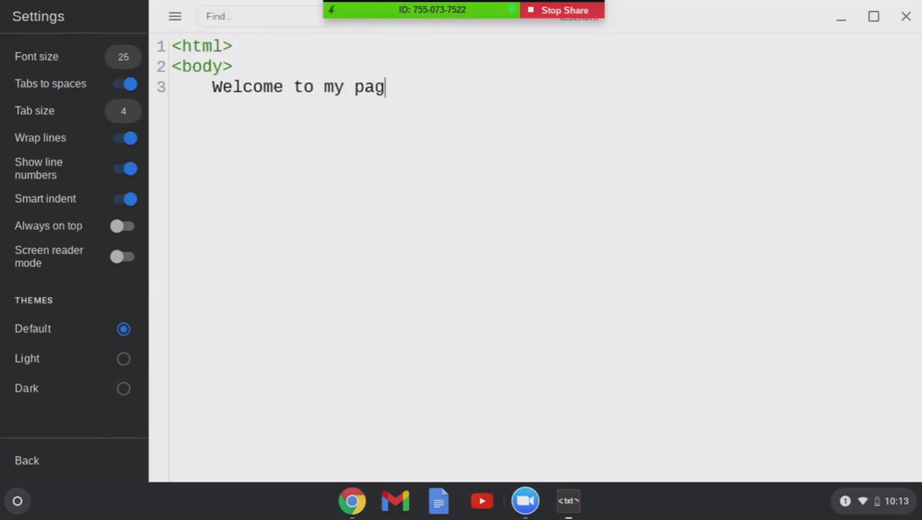
text(e)
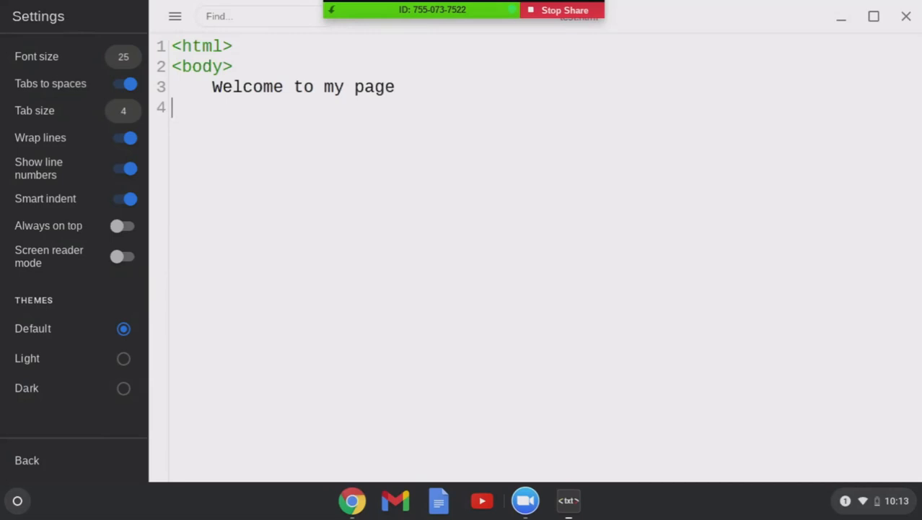
text(</)
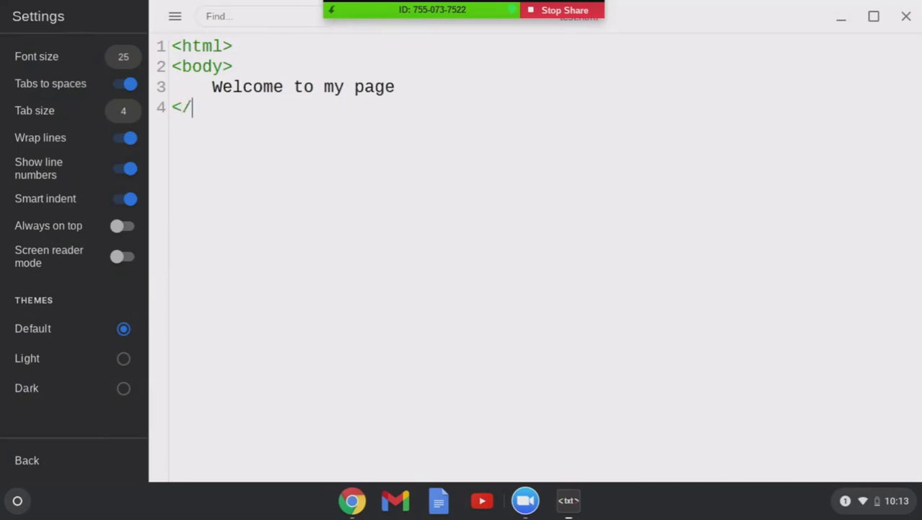
text(body>)
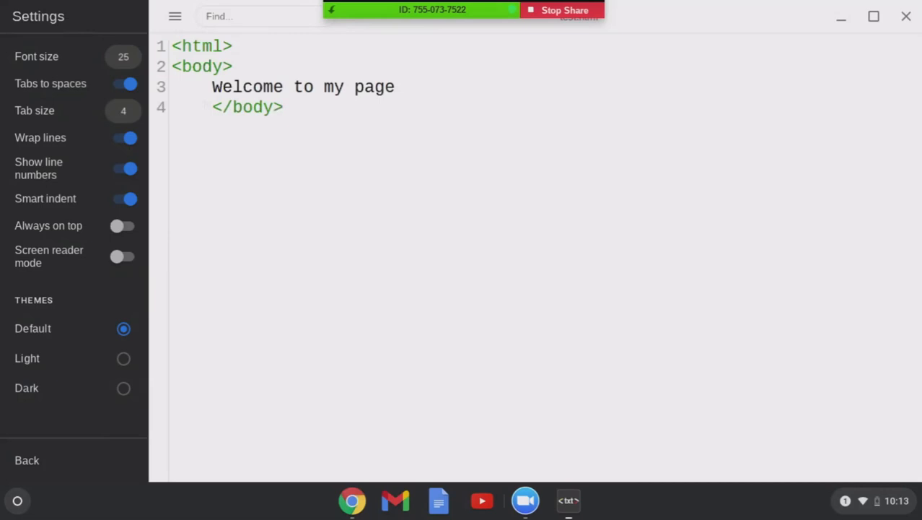
text(<)
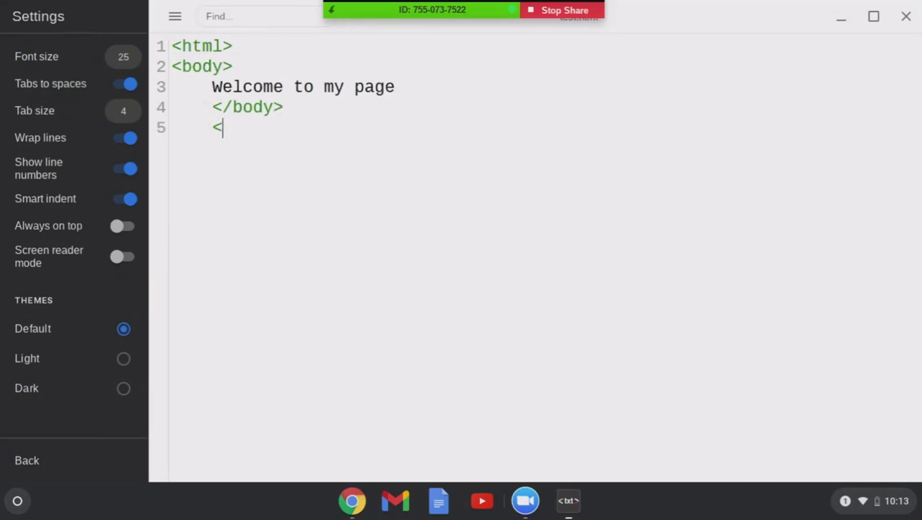
text(/html>)
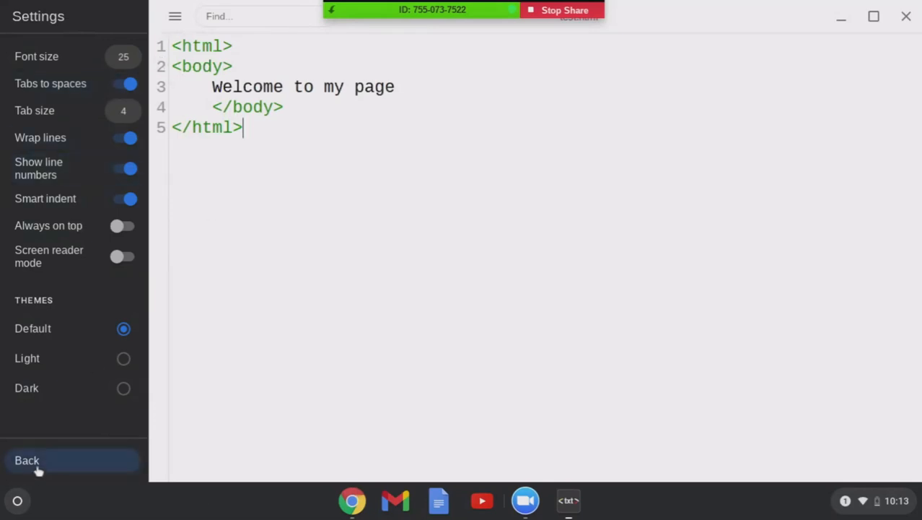
Step: Save the page under the new name mypage.html instead of test.html
click(27, 460)
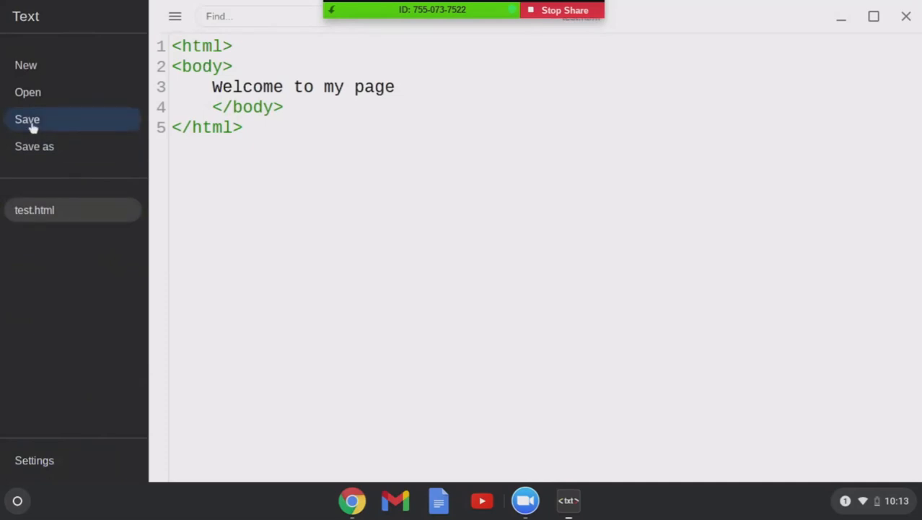
mouse_move(41, 138)
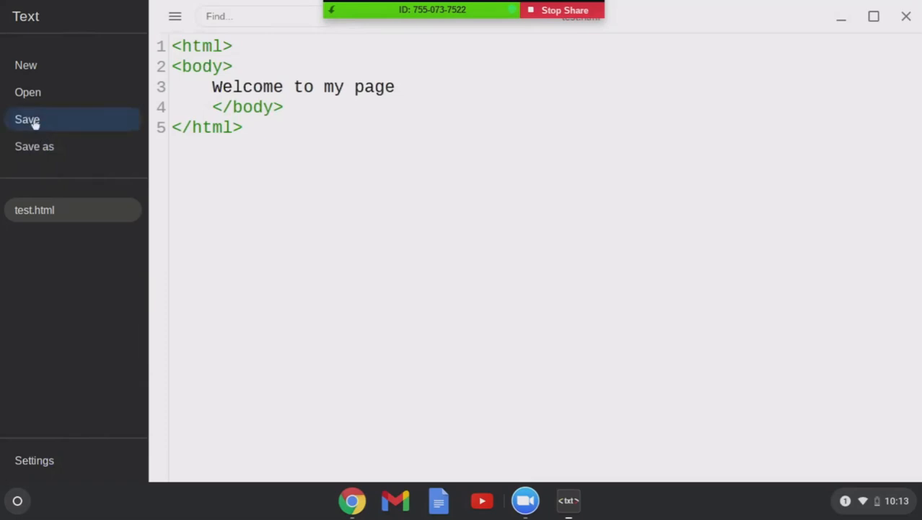
mouse_move(62, 146)
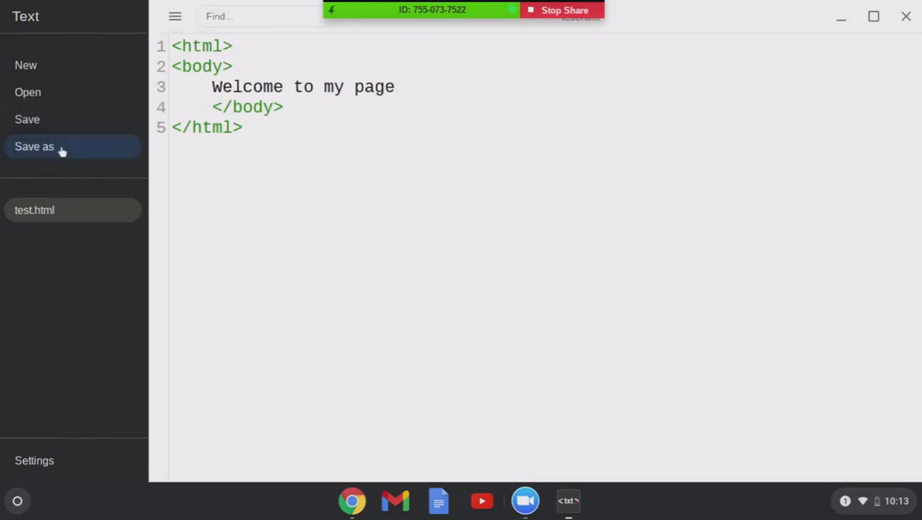
click(34, 146)
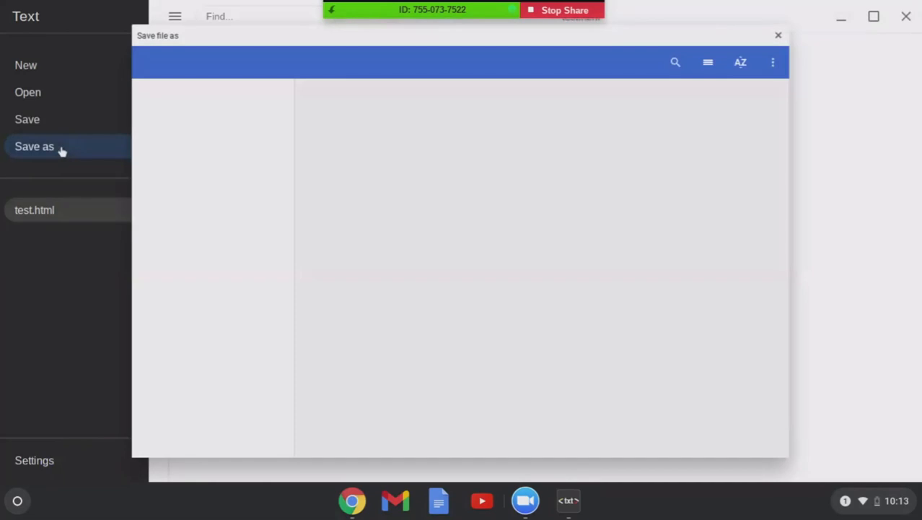
click(34, 146)
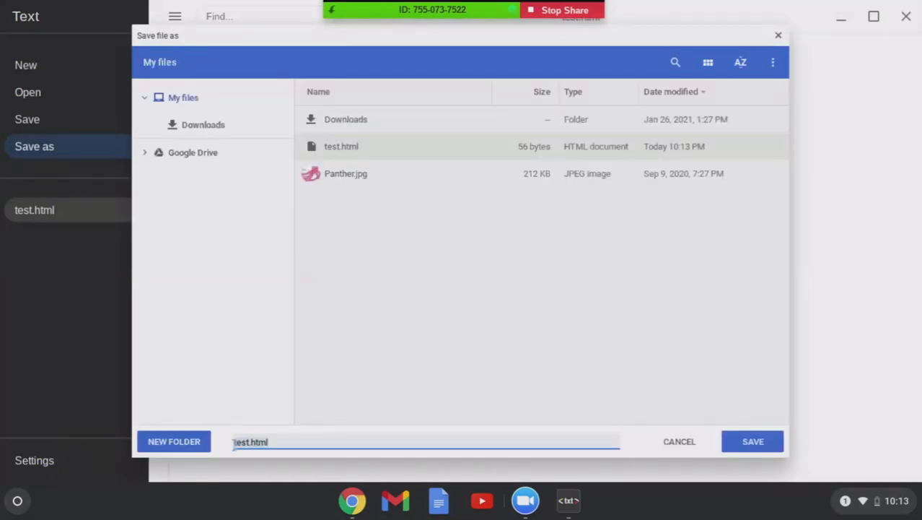
text(m)
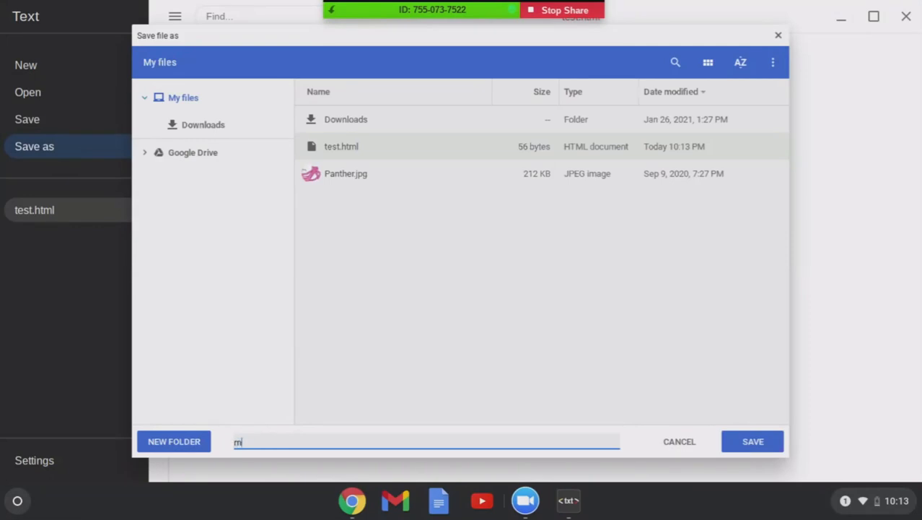
text(ypage.h)
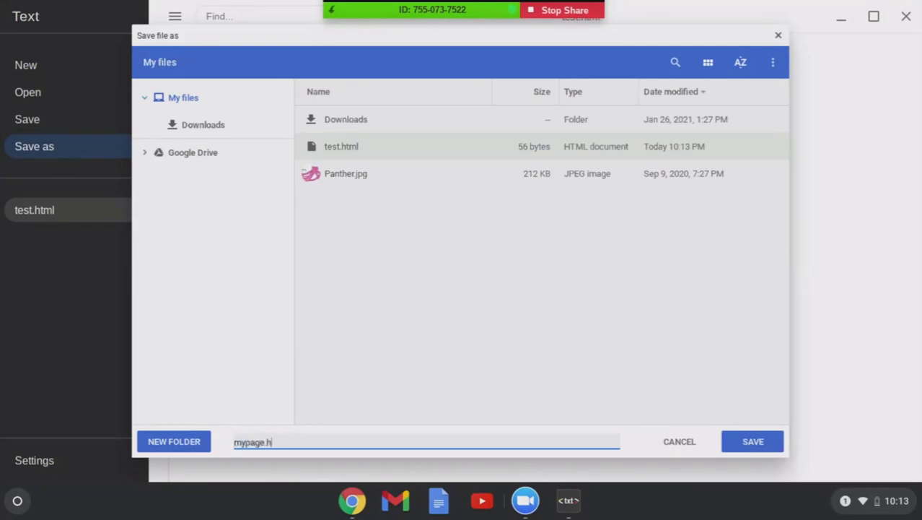
text(tml)
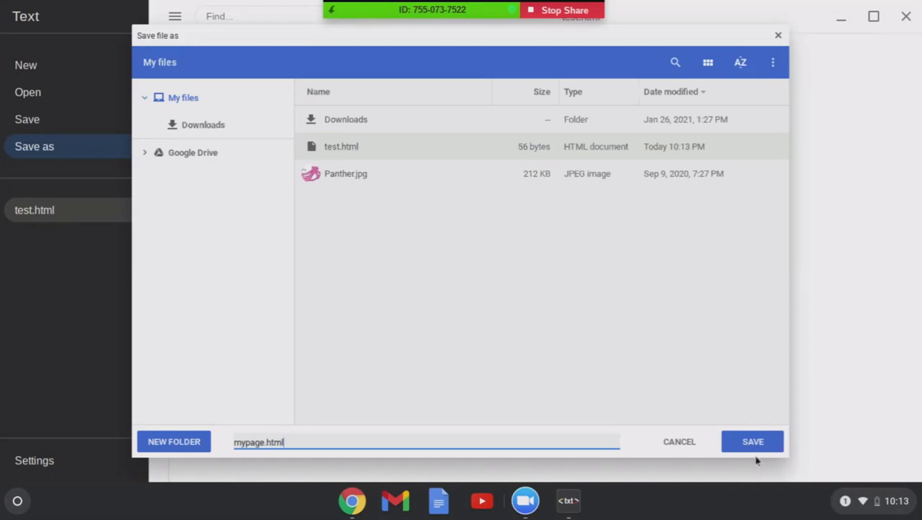
click(752, 440)
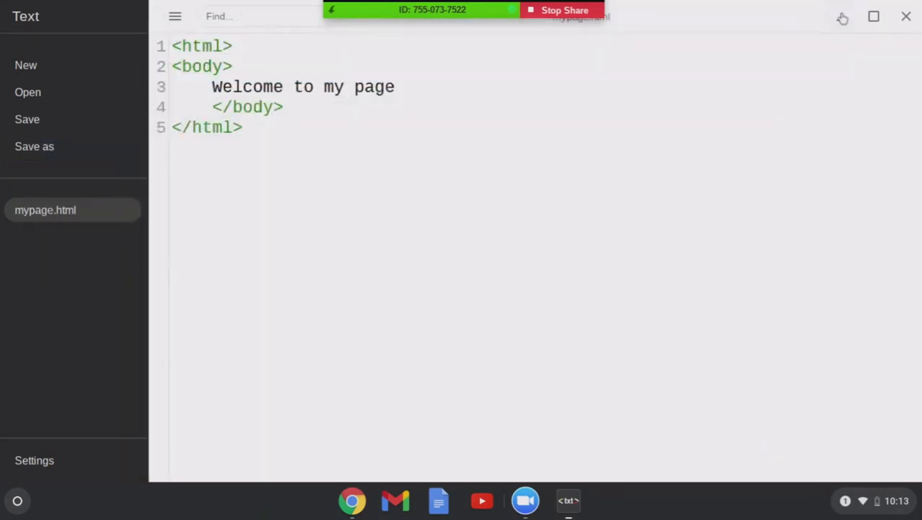
Step: Minimize Text, then select and open mypage.html from My files in Files
click(906, 16)
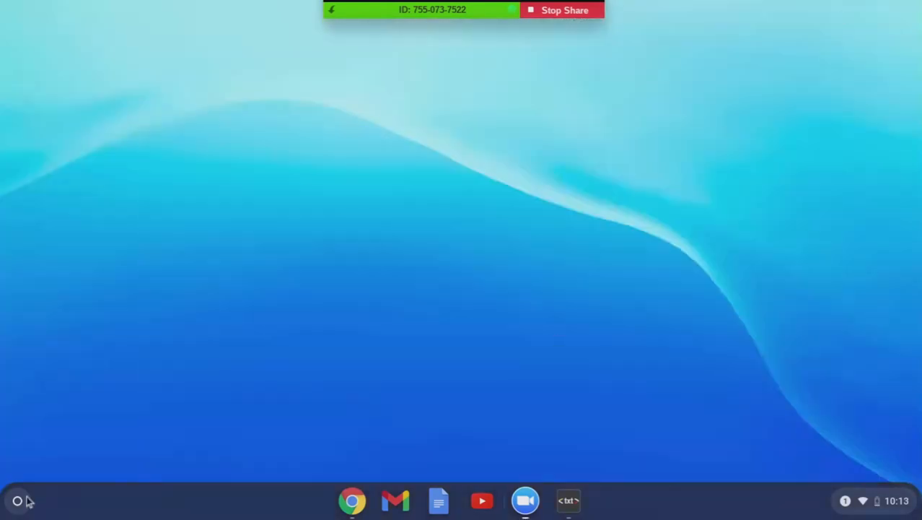
click(18, 501)
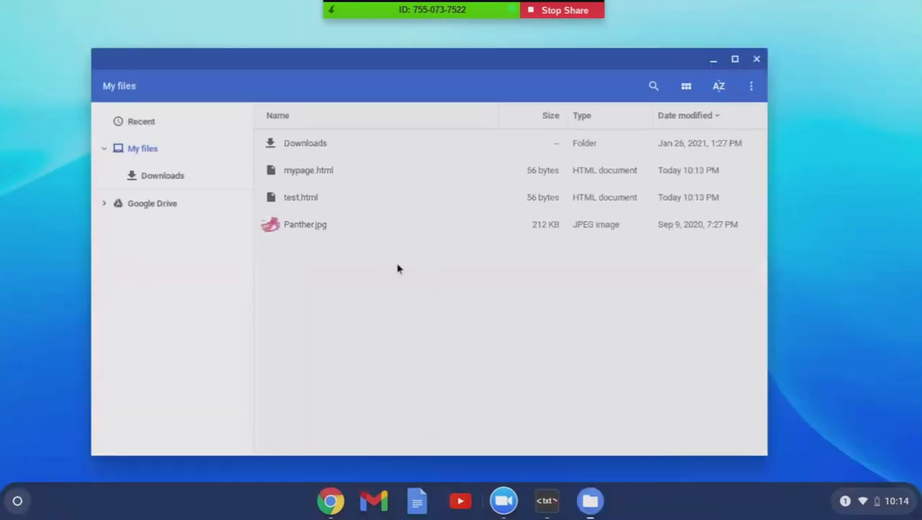
click(308, 169)
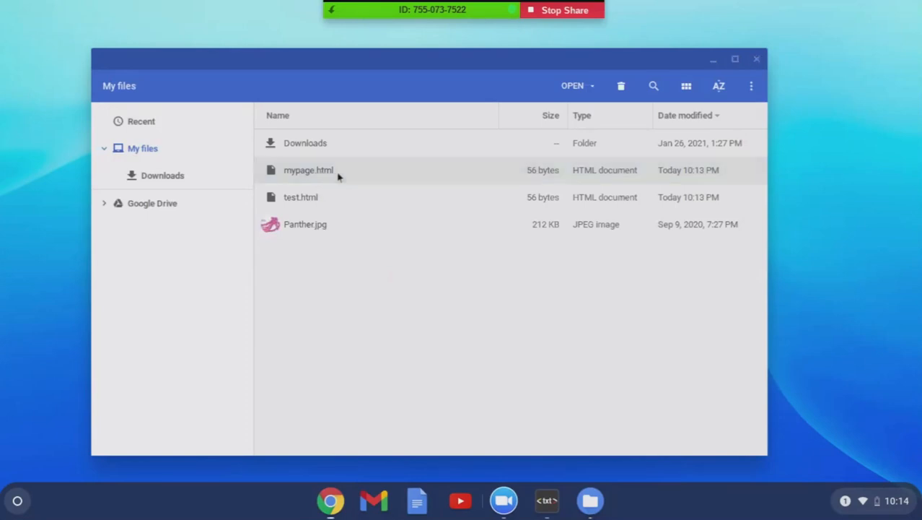
double_click(308, 170)
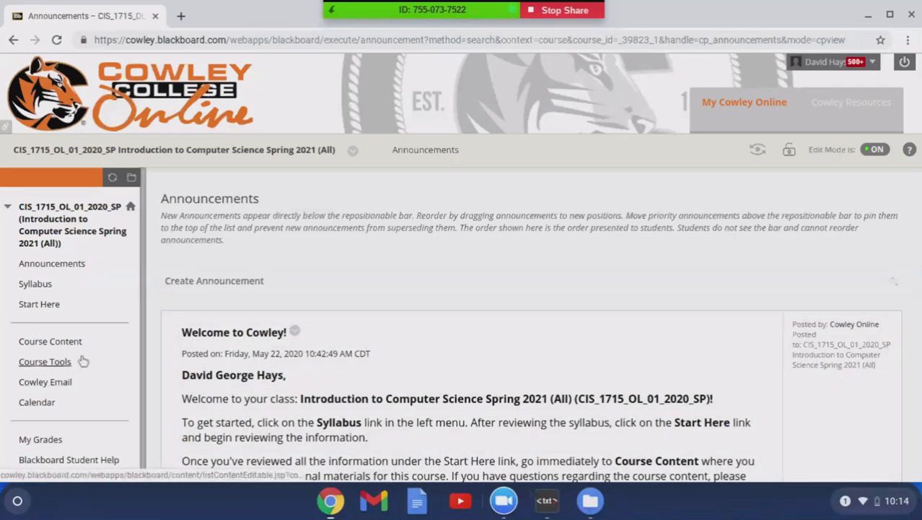
Step: Go through Course Content and Week 1 to Project 1-01: HTML Page Introduction
click(49, 341)
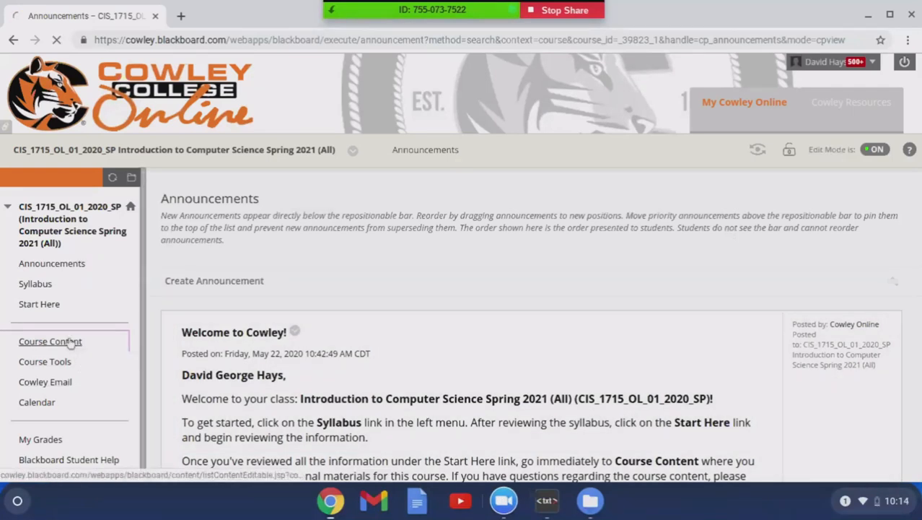
click(49, 340)
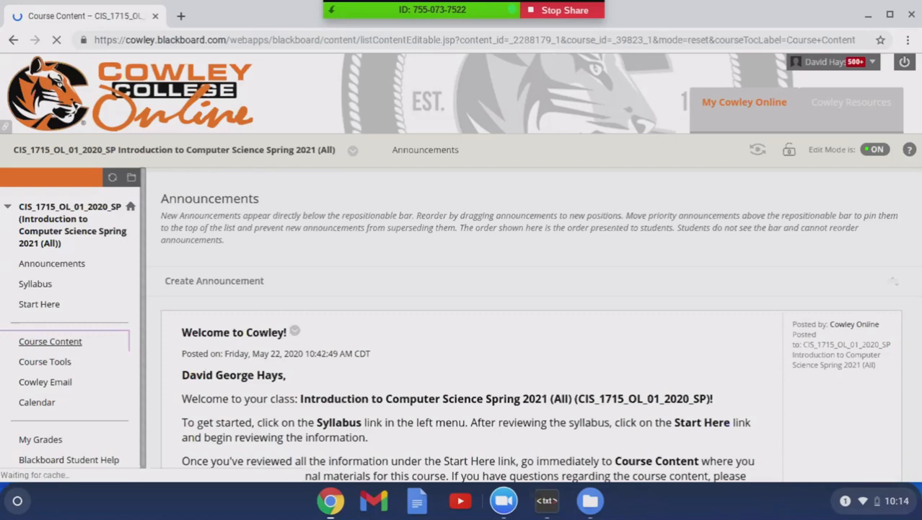
click(50, 340)
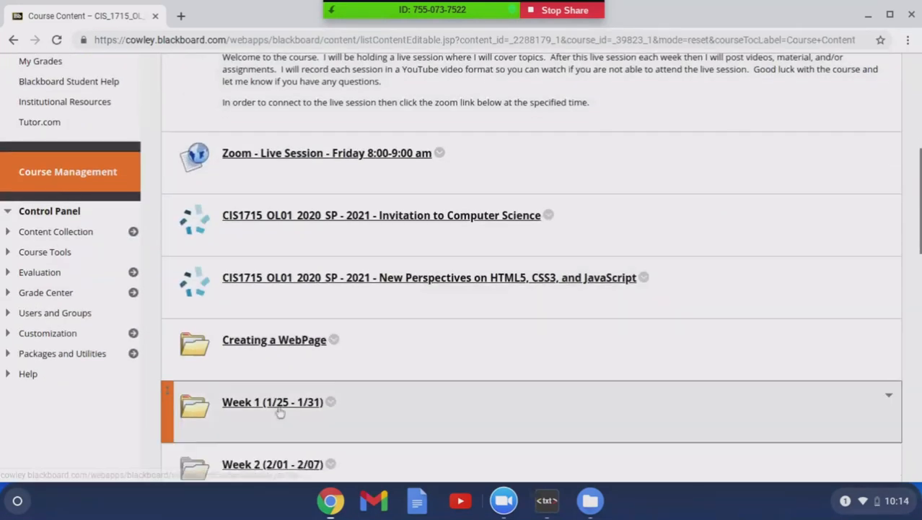
click(273, 402)
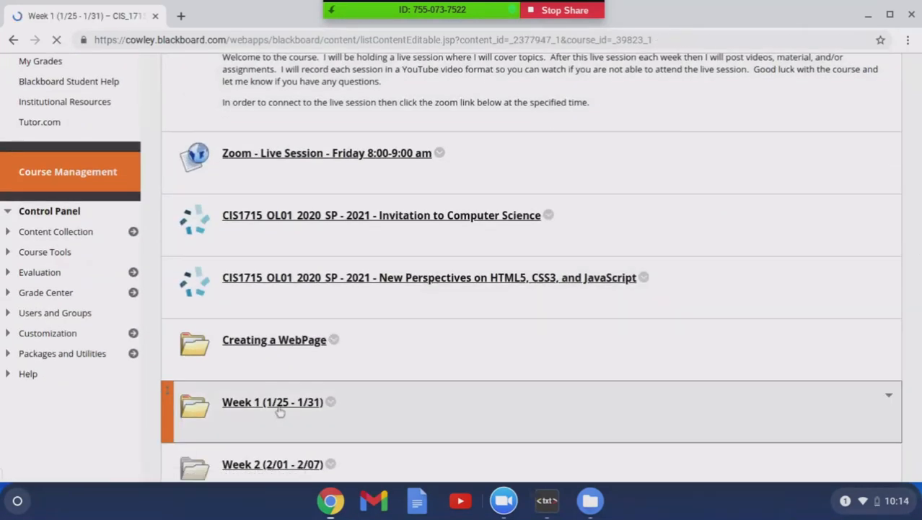
click(273, 402)
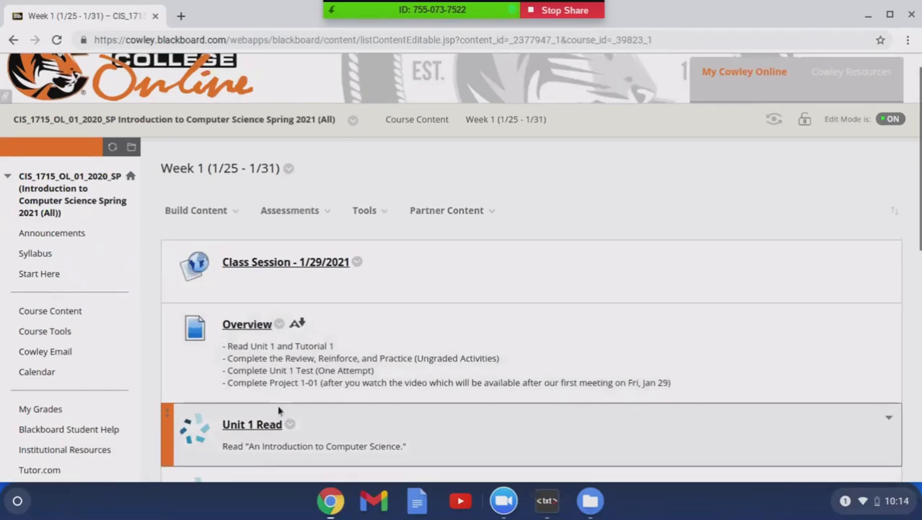
scroll(down, 3)
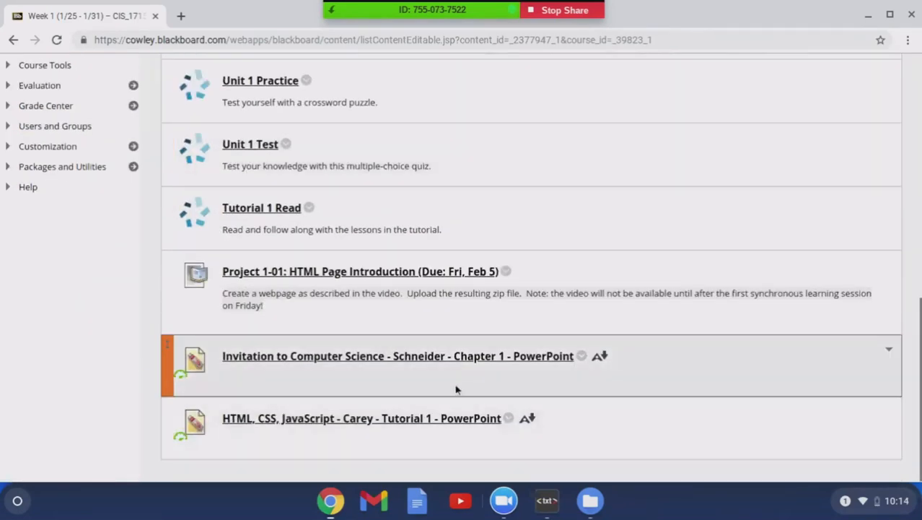
click(358, 271)
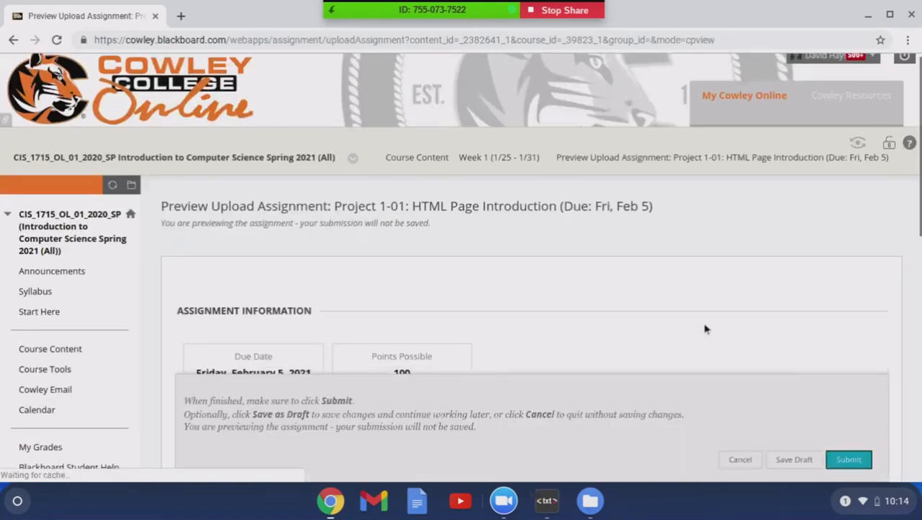
Step: Open the Browse Local Files picker on the Project 1-01 upload page
scroll(down, 3)
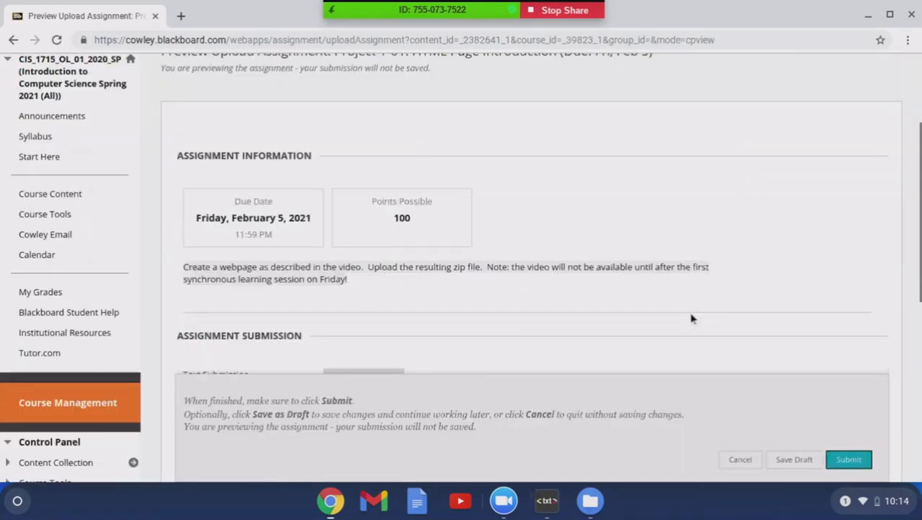
scroll(down, 3)
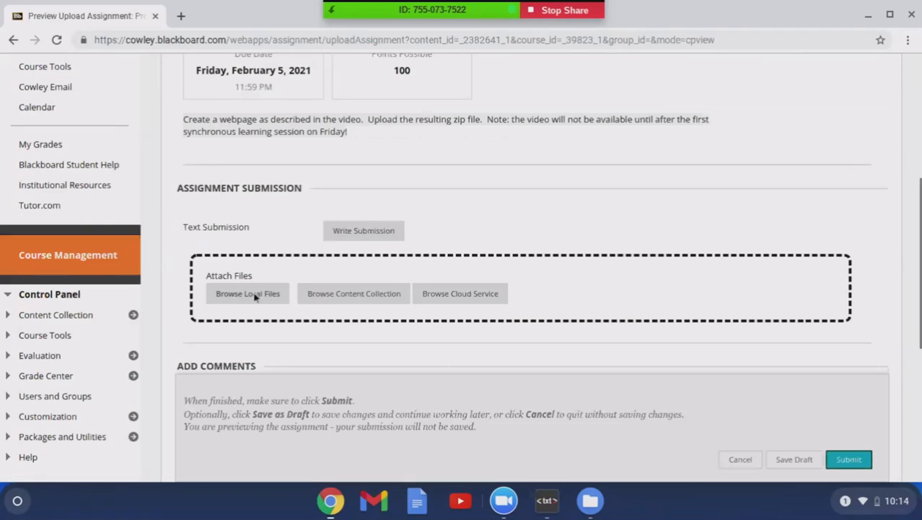
click(248, 293)
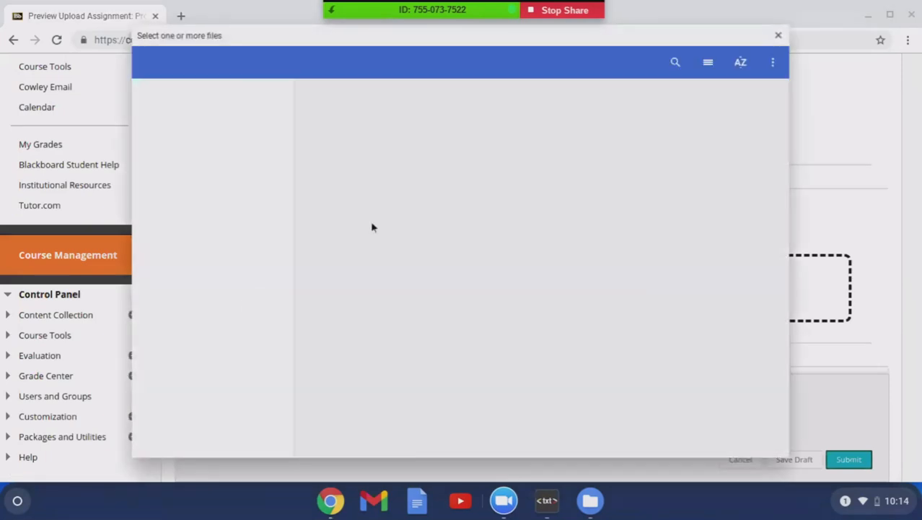
Step: Pick mypage.html from My files as the attachment
click(203, 152)
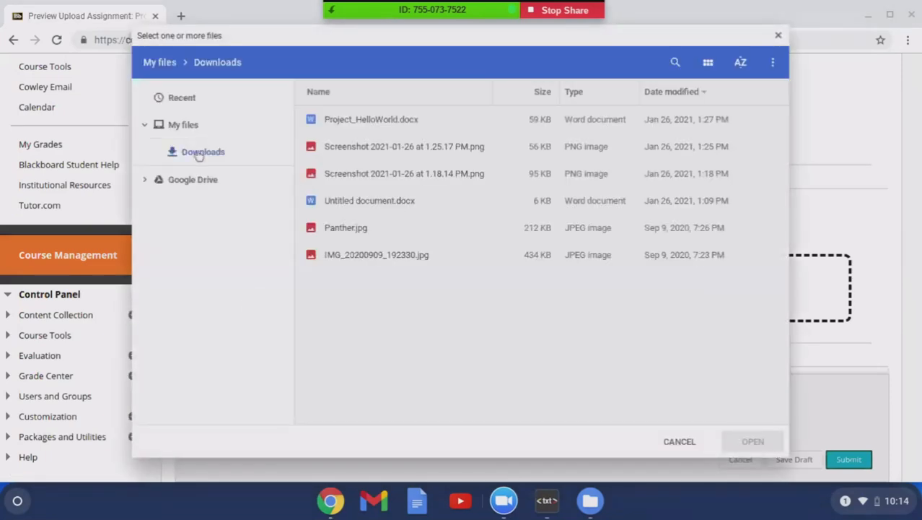
mouse_move(199, 142)
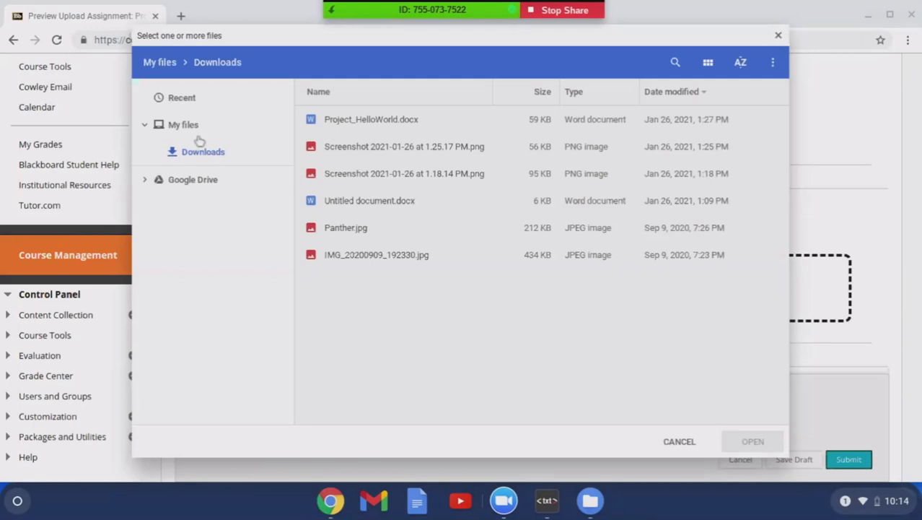
click(184, 124)
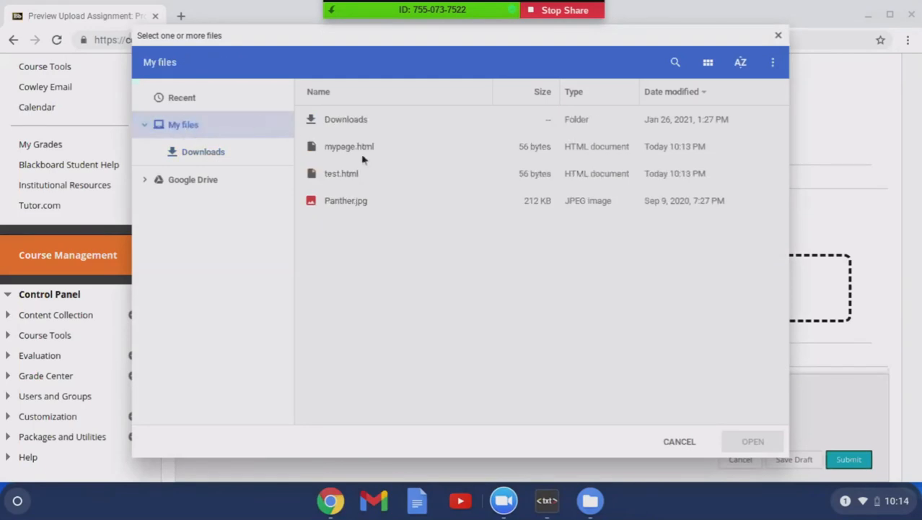
click(678, 441)
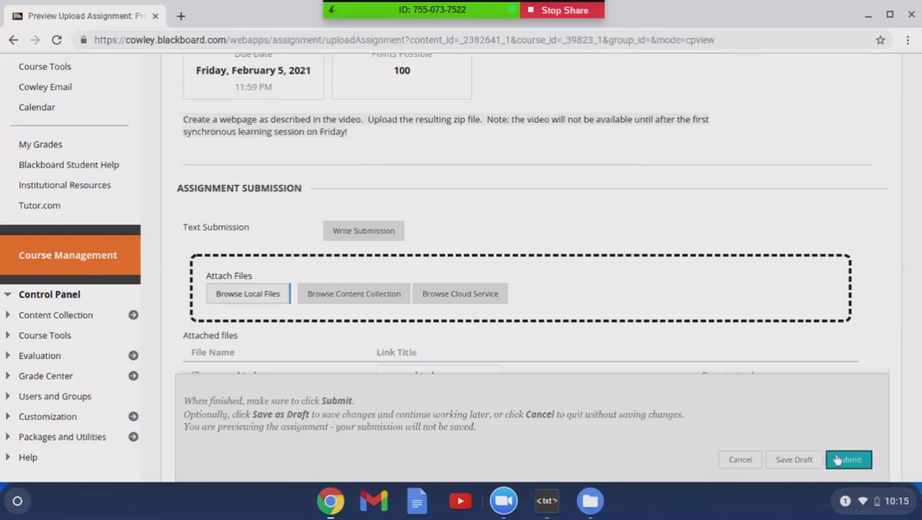
mouse_move(400, 311)
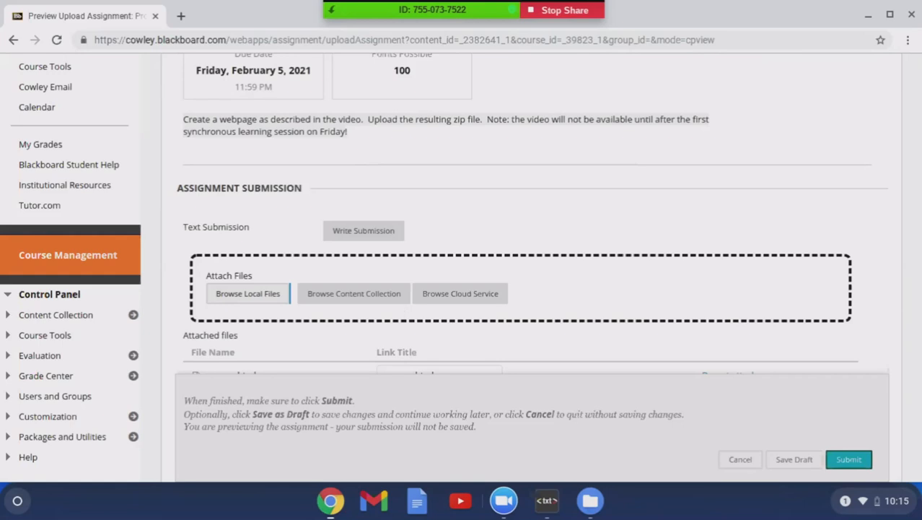
mouse_move(414, 312)
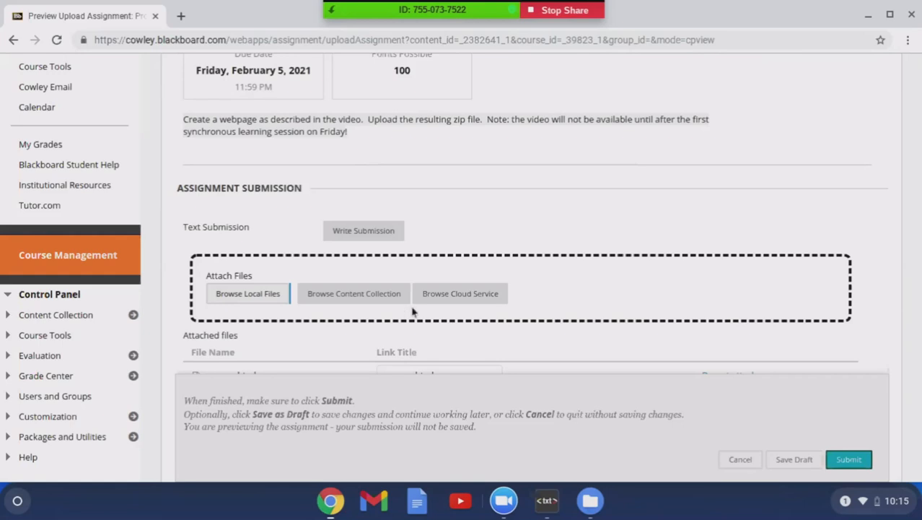